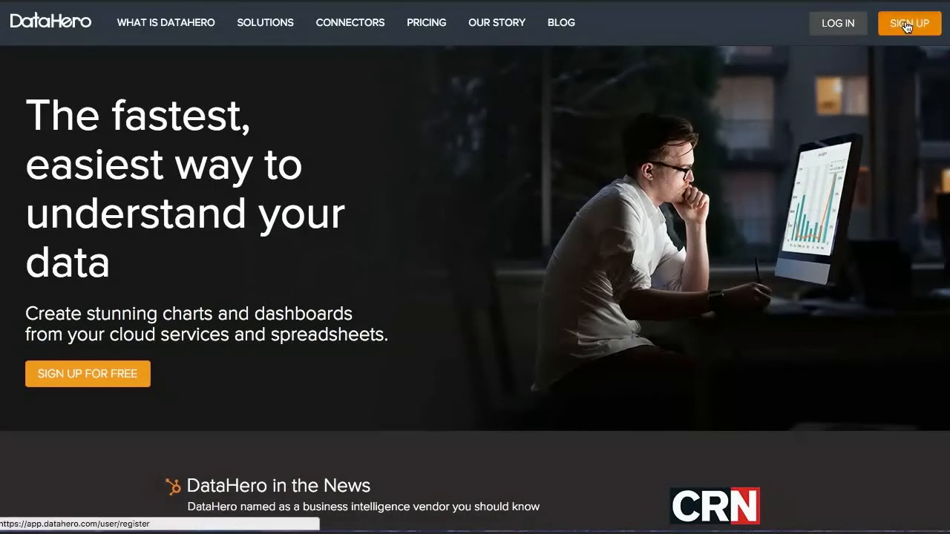
# Register a new free DataHero account with the email 'kelli+g' and create it.
pyautogui.click(908, 24)
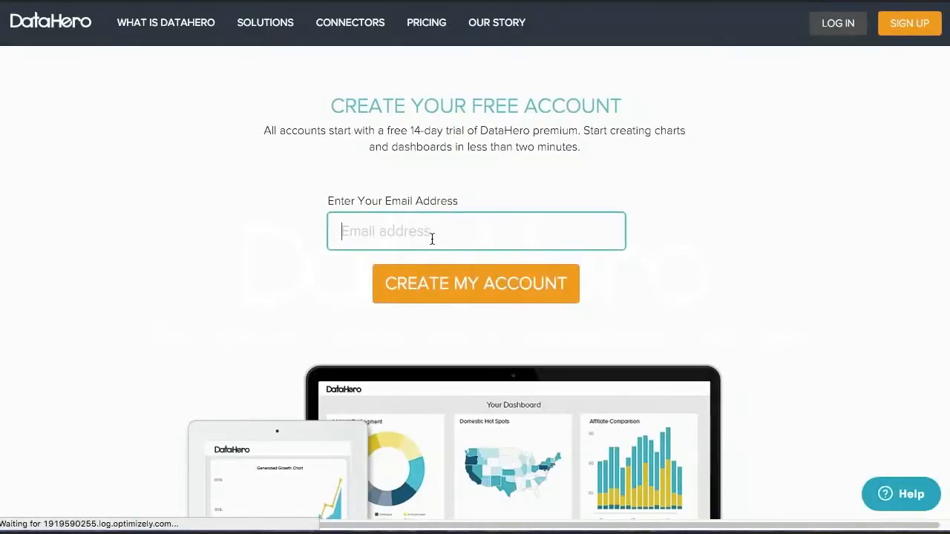
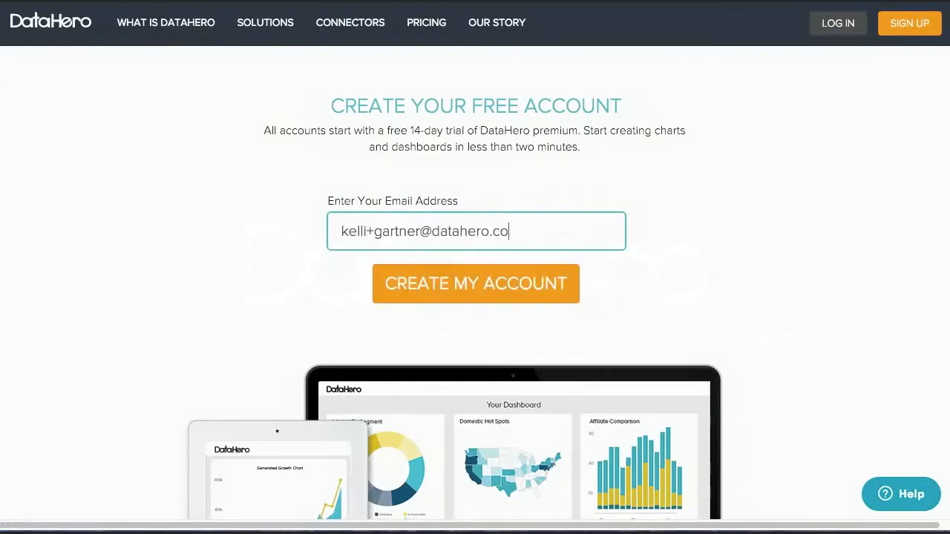
pyautogui.click(475, 283)
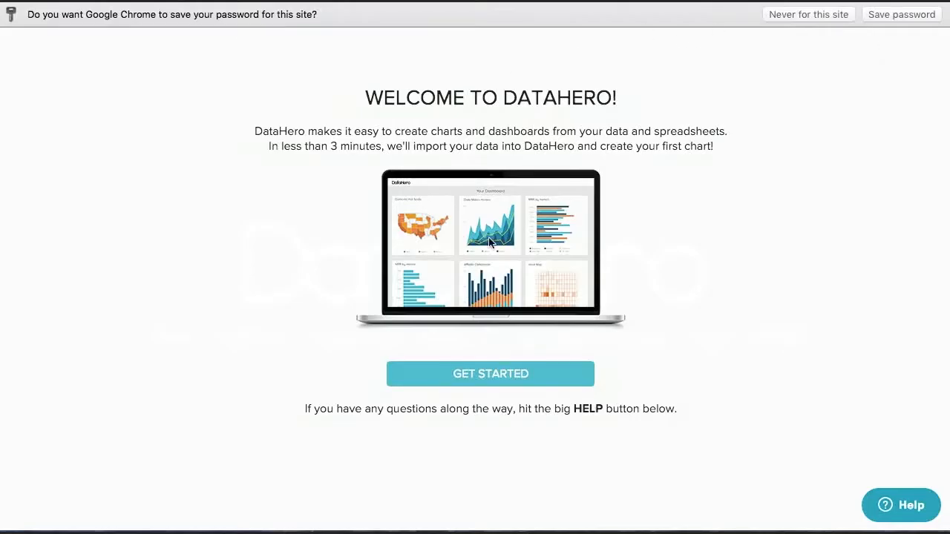
# Begin the guided setup, choose Cloud App as the source and pick HubSpot from the connectors.
pyautogui.click(490, 374)
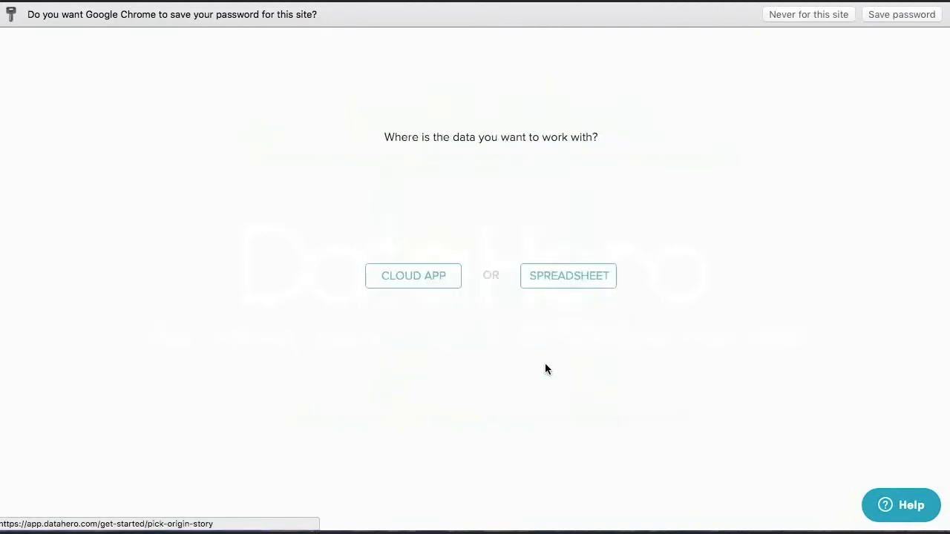
pyautogui.click(413, 274)
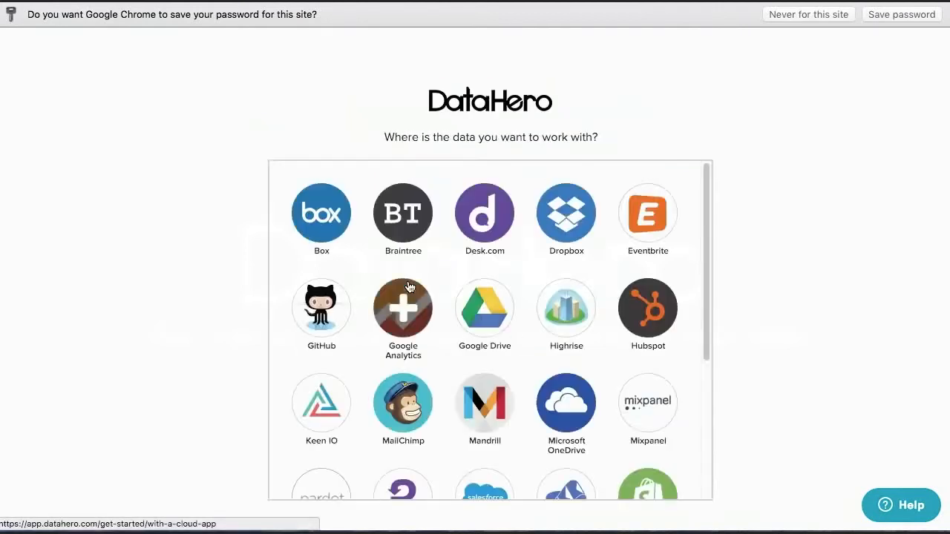
pyautogui.click(647, 309)
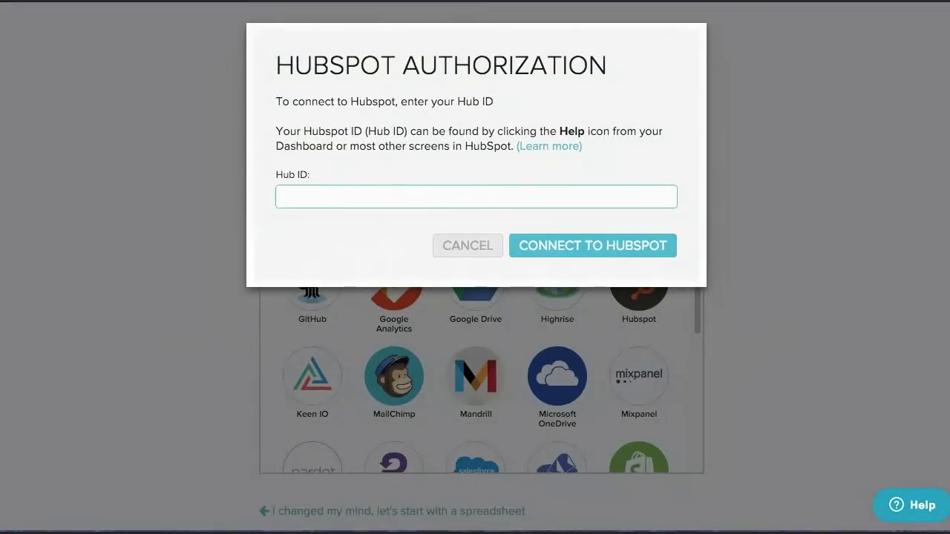
# Connect HubSpot using Hub ID 439117 and authorize DataHero's access to its data.
pyautogui.click(475, 196)
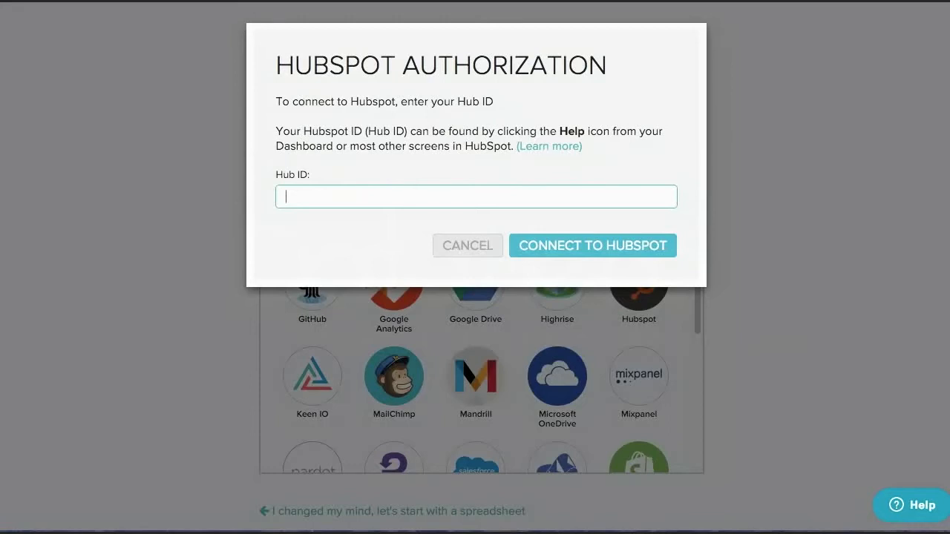
pyautogui.write('439117')
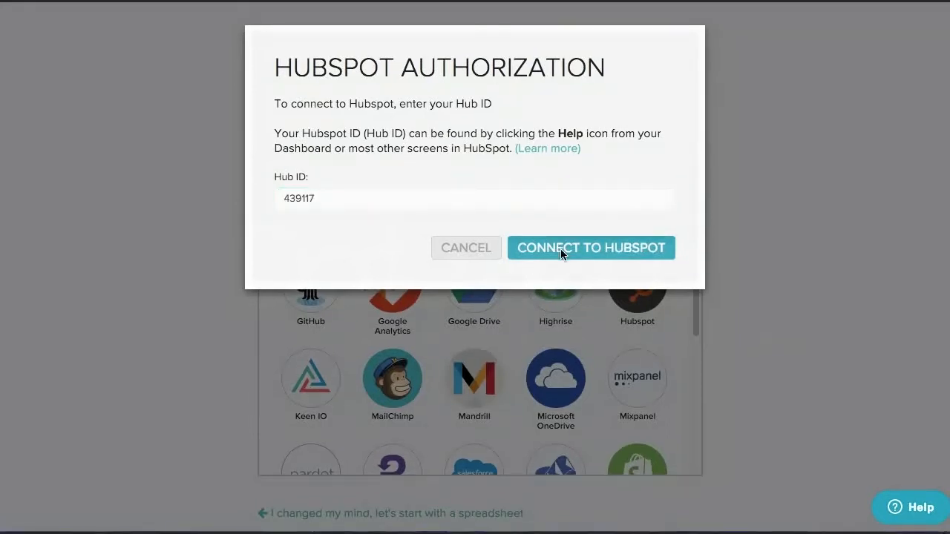
pyautogui.click(591, 246)
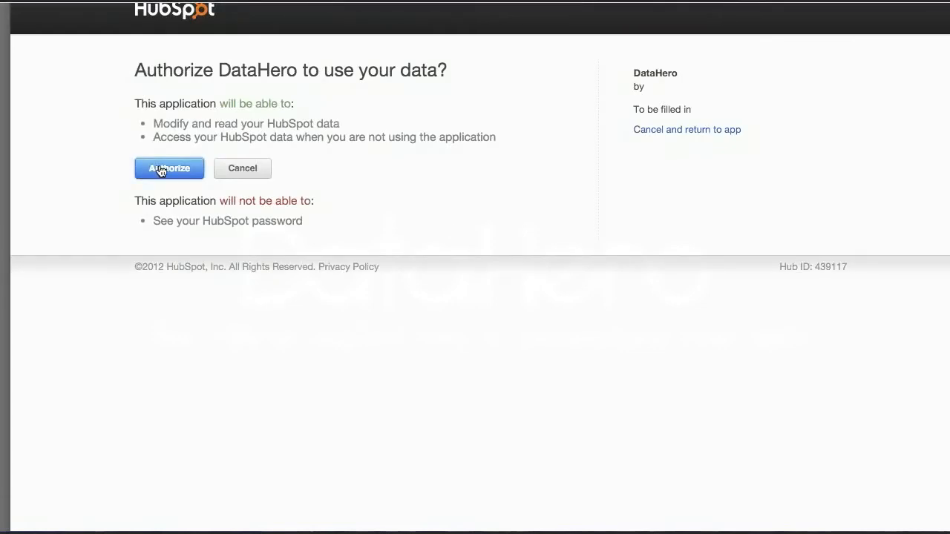
pyautogui.click(169, 168)
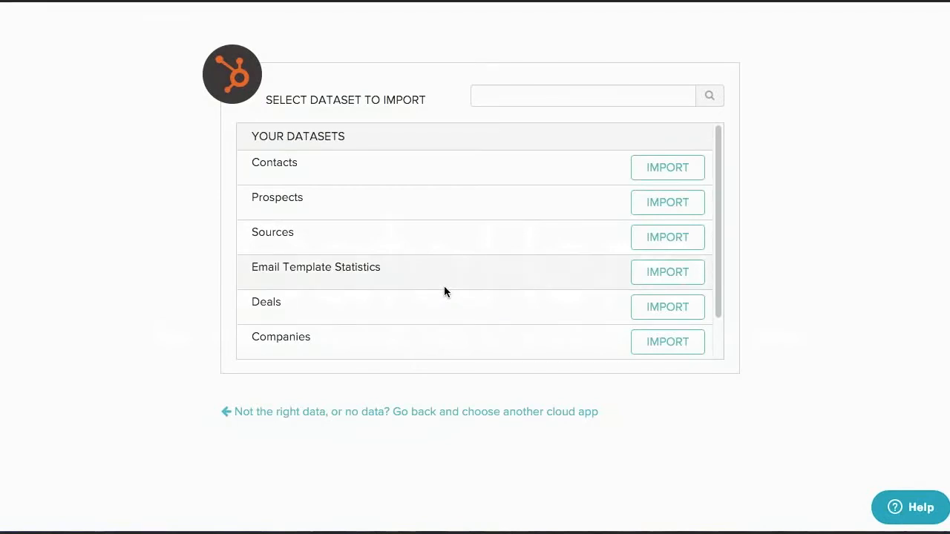
pyautogui.moveTo(454, 269)
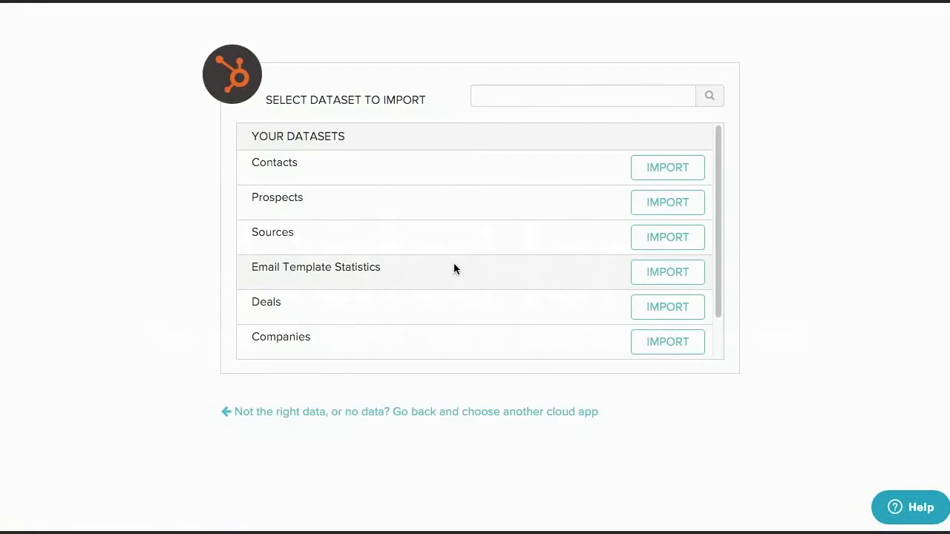
# Browse the HubSpot dataset list and start importing the Contacts dataset.
pyautogui.scroll(-3)
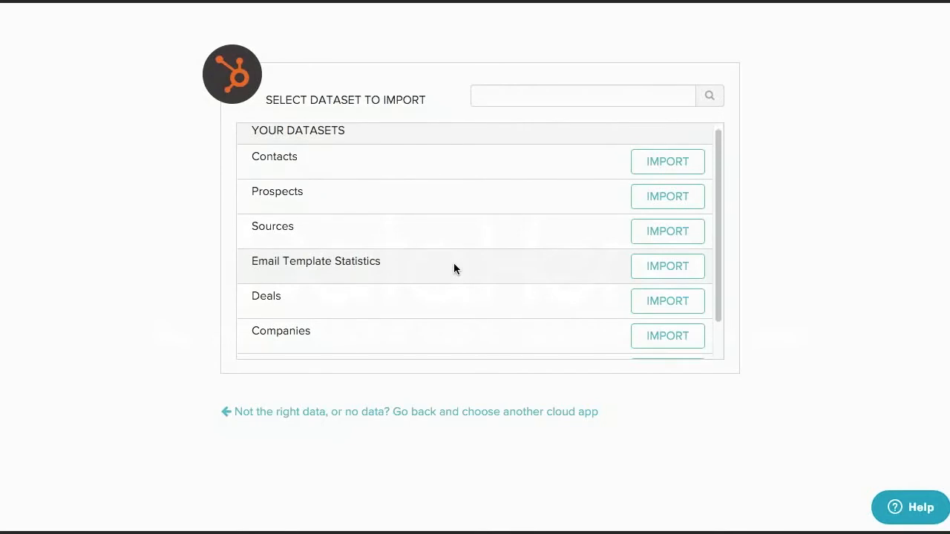
pyautogui.scroll(-3)
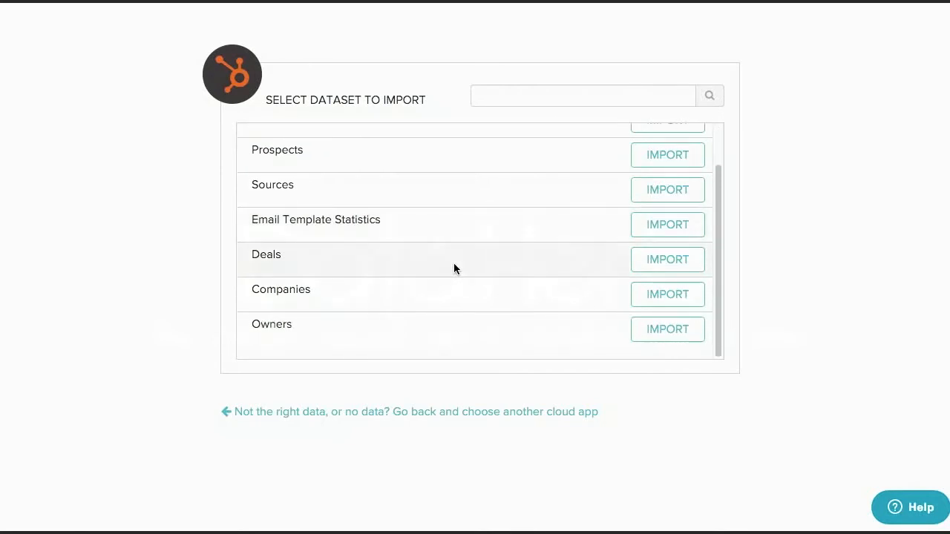
pyautogui.scroll(3)
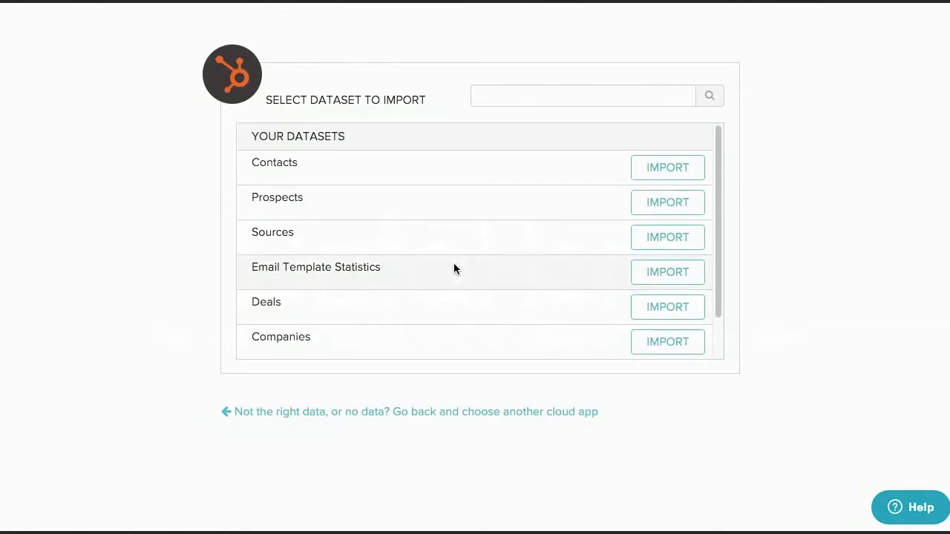
pyautogui.moveTo(516, 193)
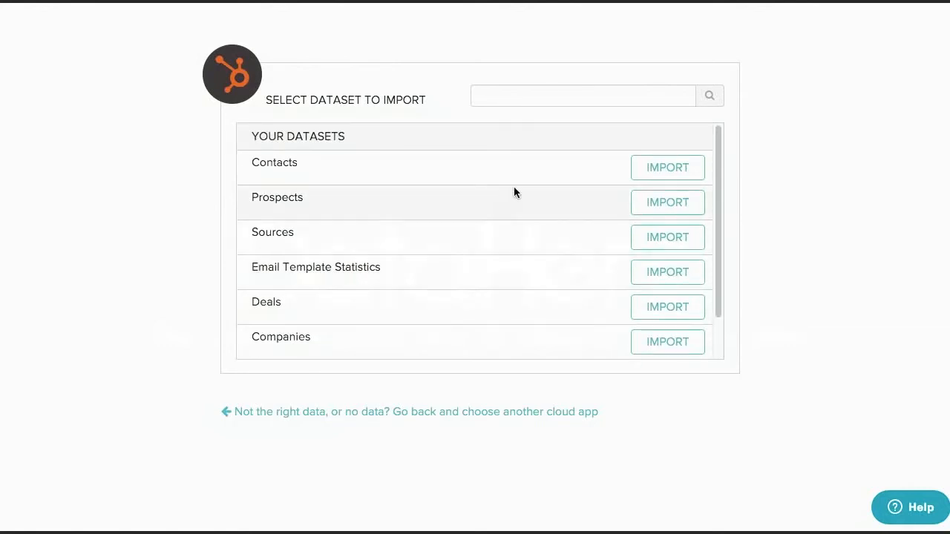
pyautogui.click(666, 166)
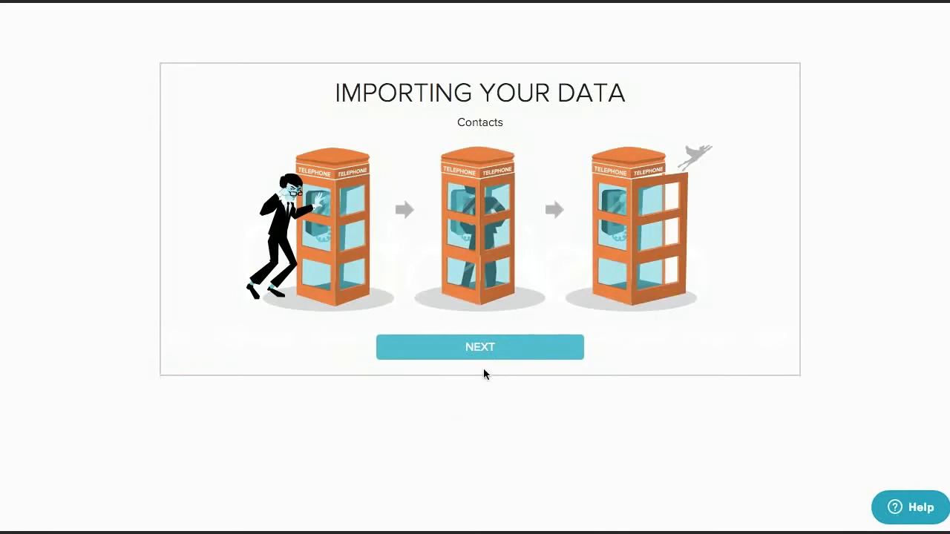
# Continue past the import progress and acknowledge the Upload Complete message.
pyautogui.click(481, 347)
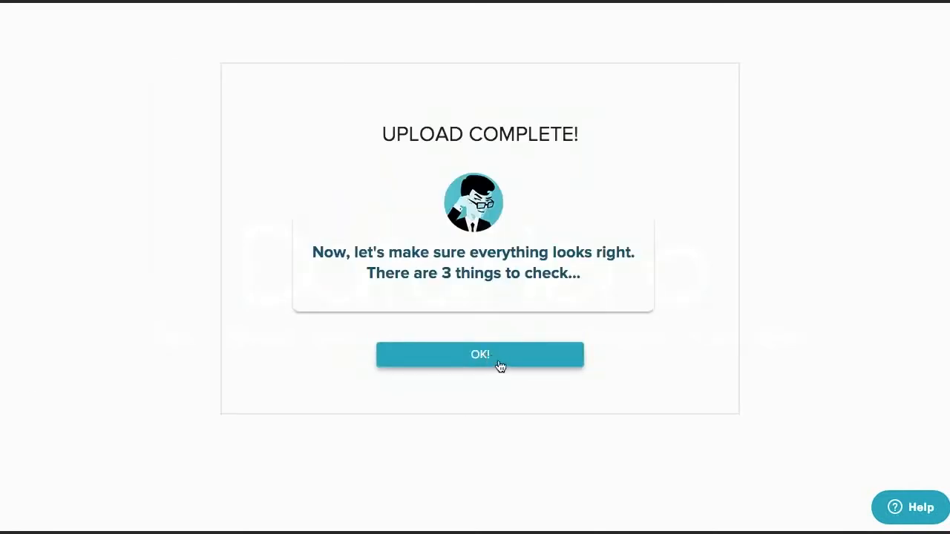
pyautogui.click(479, 353)
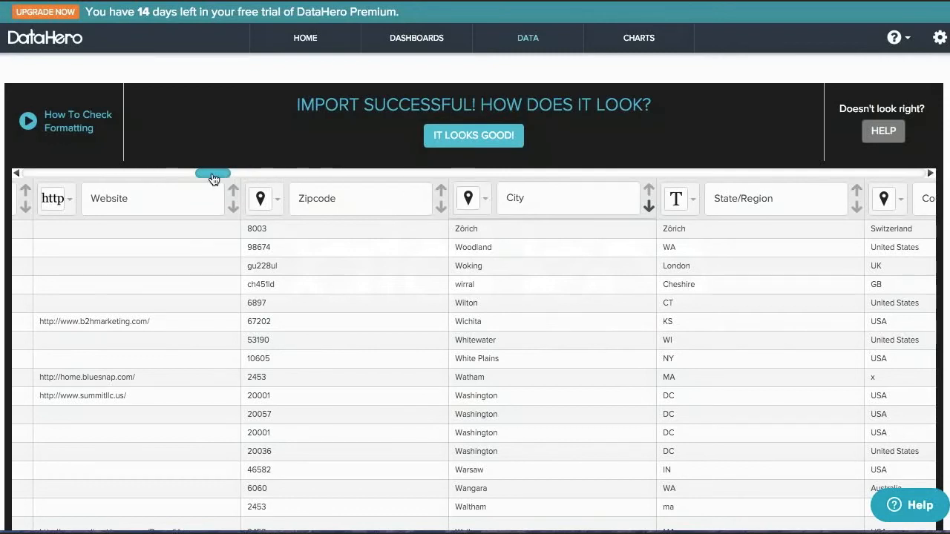
pyautogui.moveTo(267, 156)
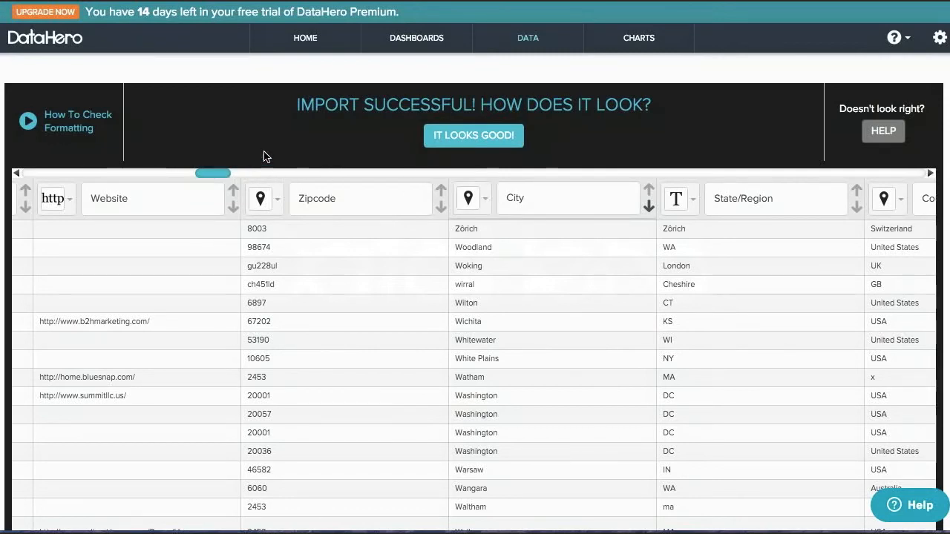
pyautogui.click(468, 199)
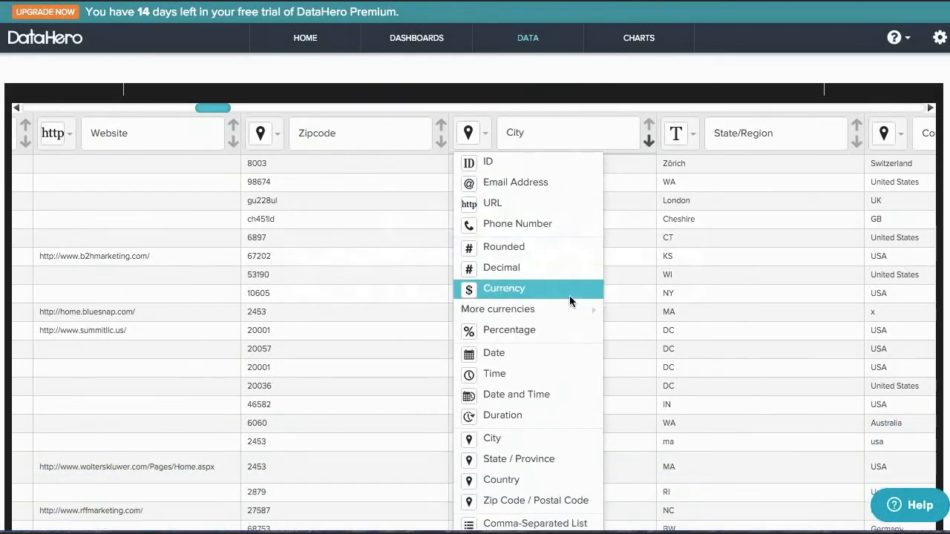
pyautogui.moveTo(497, 310)
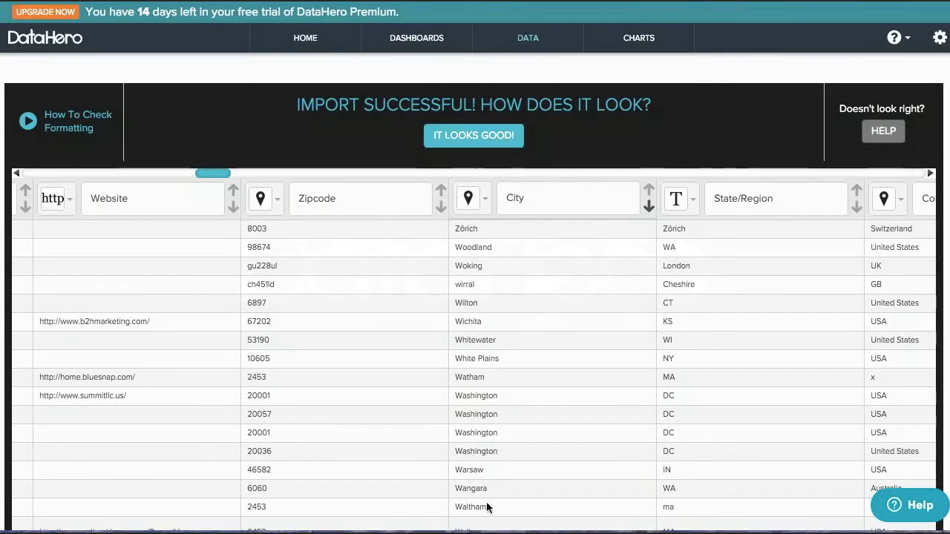
# Confirm the Contacts data looks good and go to the suggested charts.
pyautogui.click(473, 135)
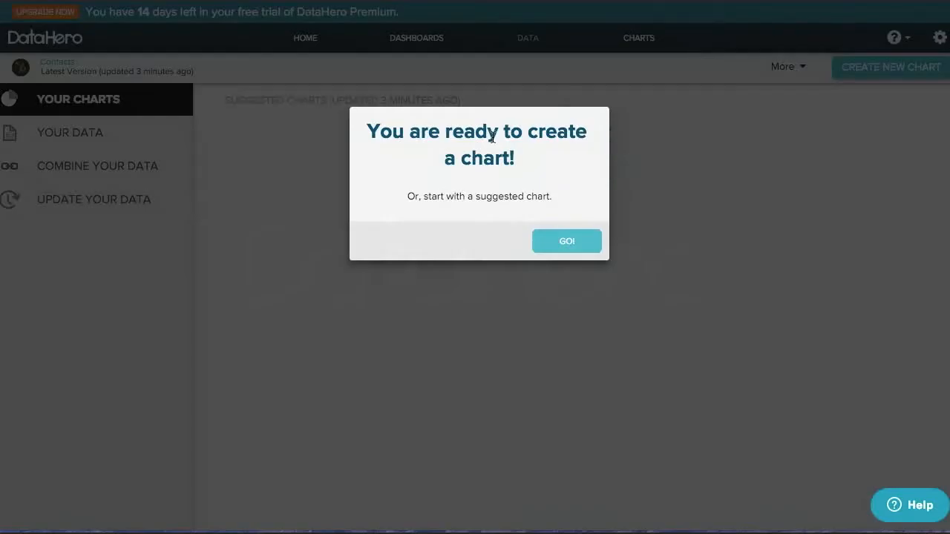
pyautogui.click(567, 241)
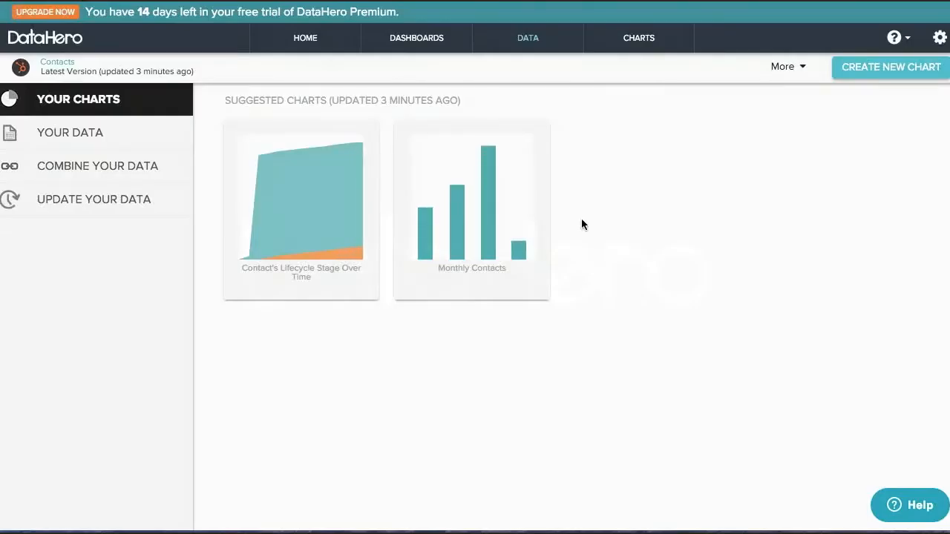
pyautogui.moveTo(739, 268)
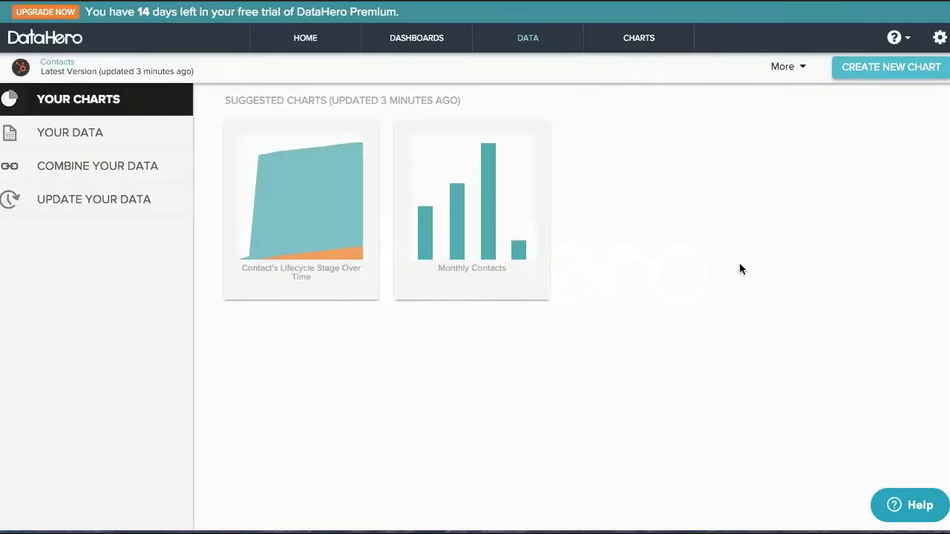
pyautogui.moveTo(511, 232)
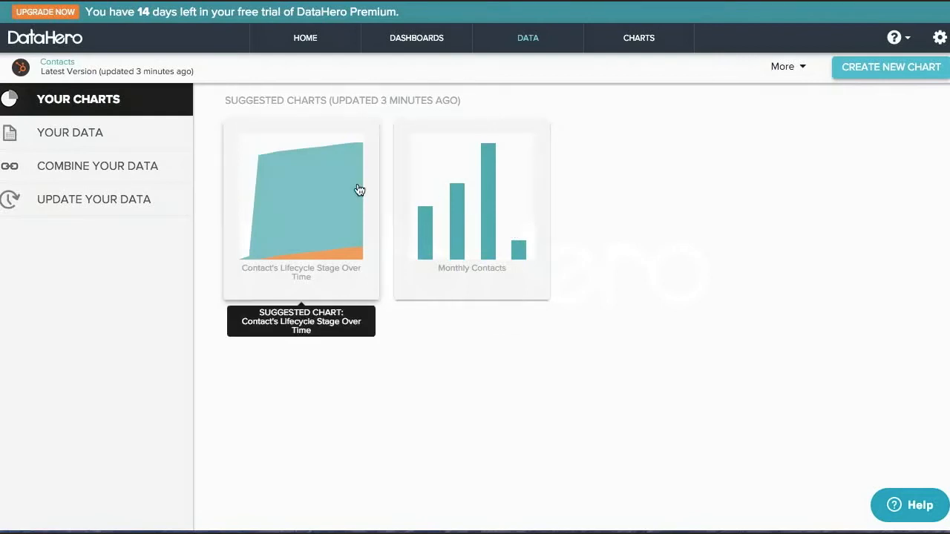
pyautogui.moveTo(878, 208)
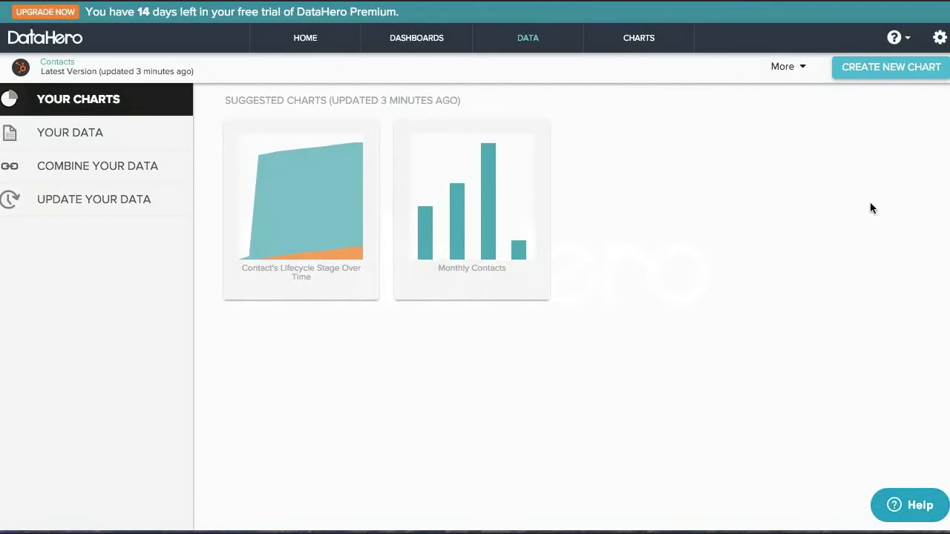
pyautogui.moveTo(869, 208)
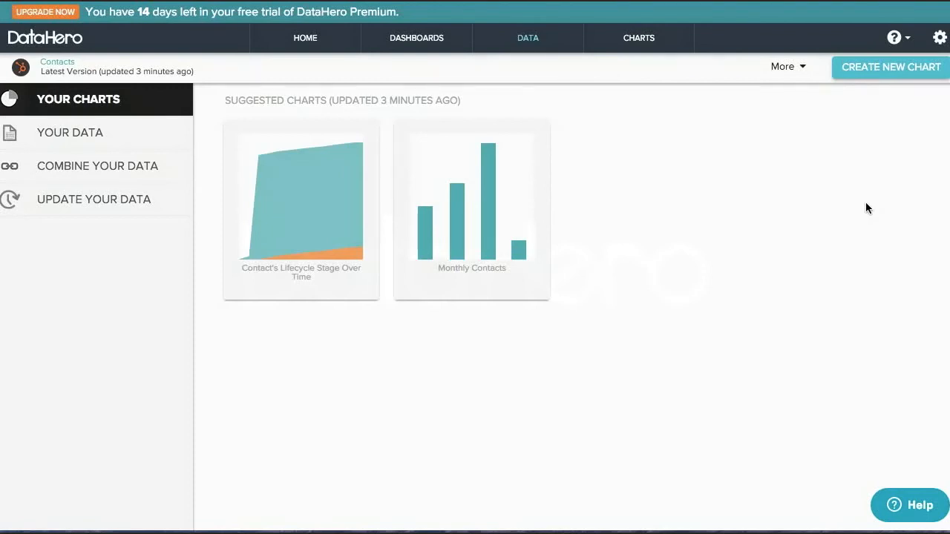
pyautogui.moveTo(529, 223)
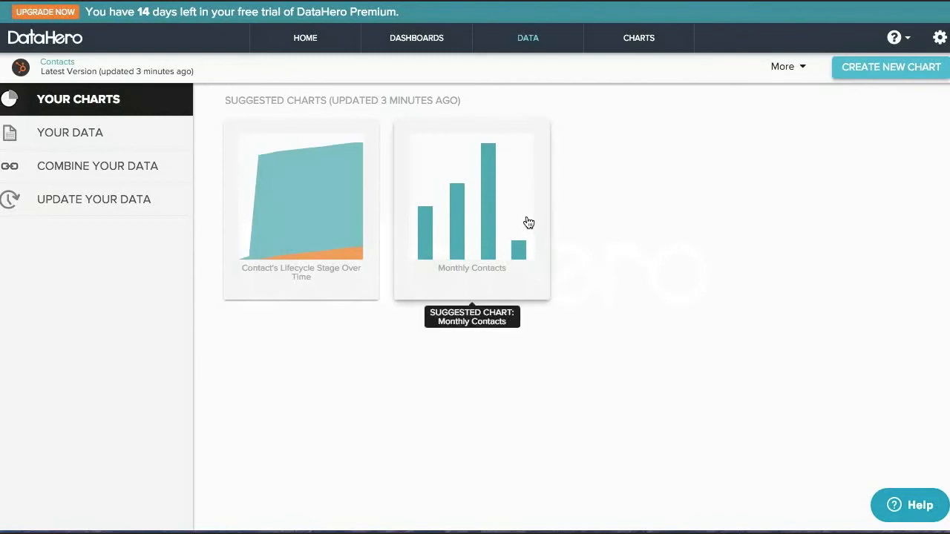
# View the Monthly Contacts stacked column chart, then go back to the HubSpot Contacts dataset.
pyautogui.click(472, 211)
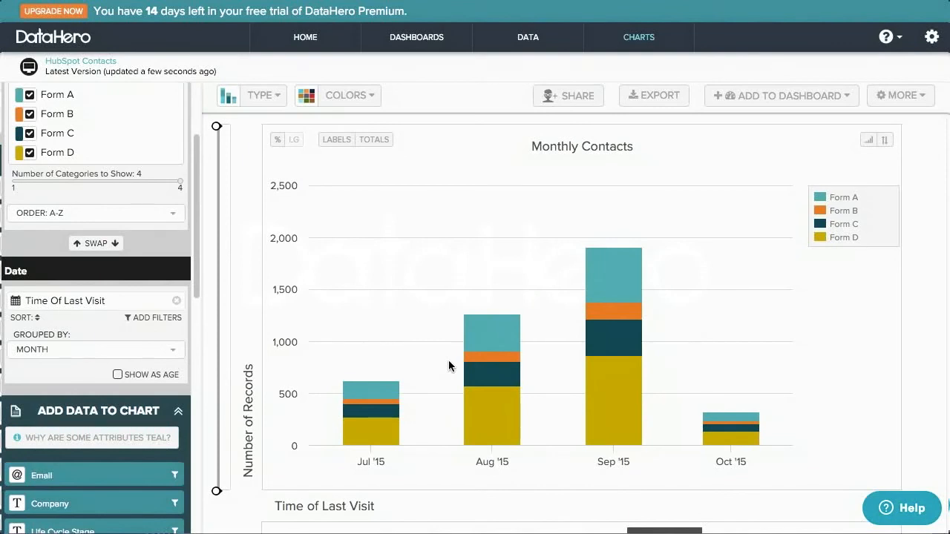
pyautogui.moveTo(428, 360)
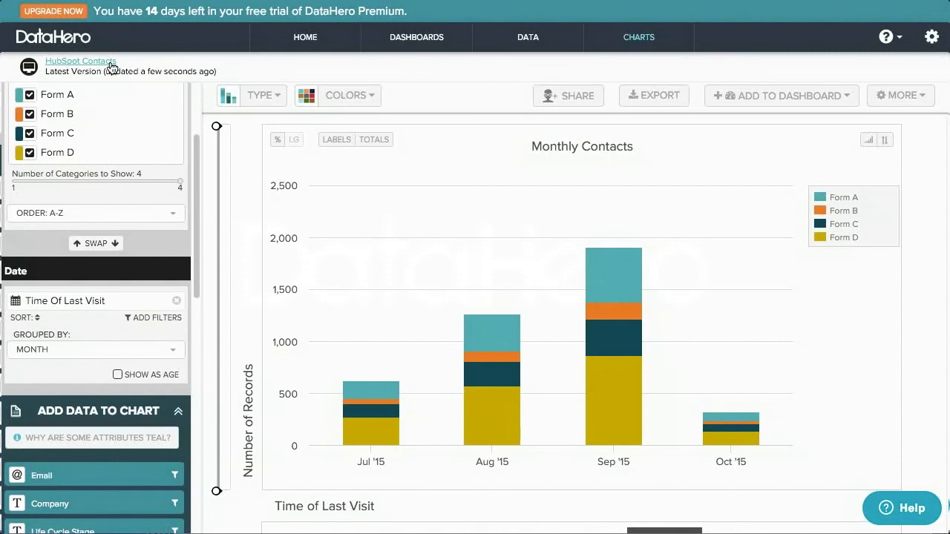
pyautogui.click(81, 61)
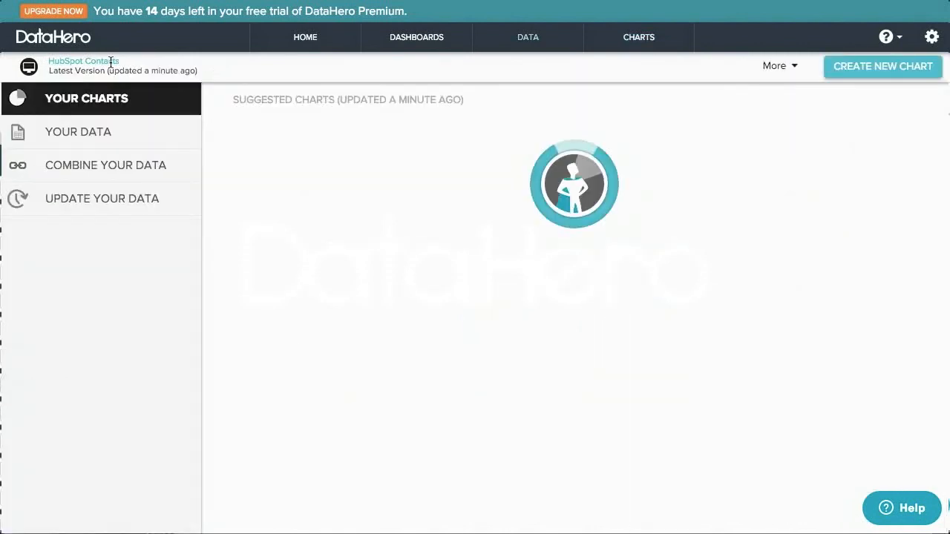